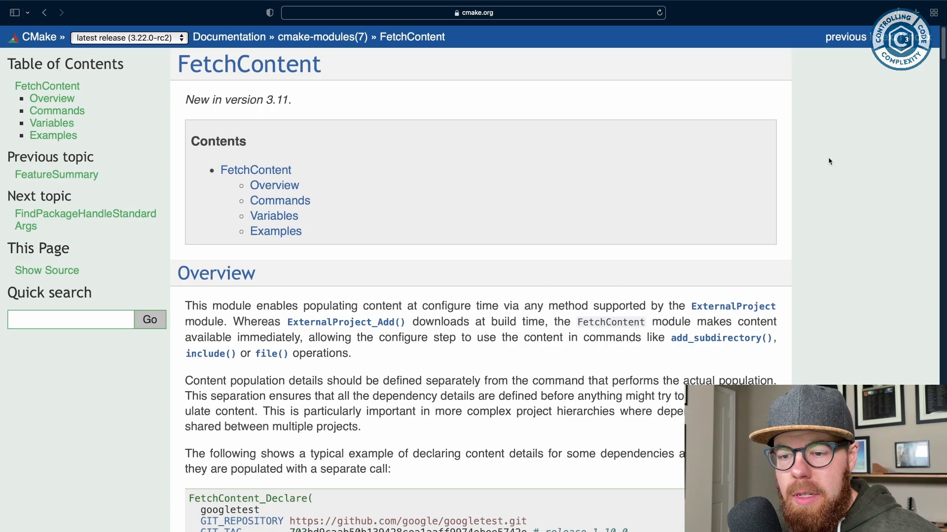
mouse_move(844, 150)
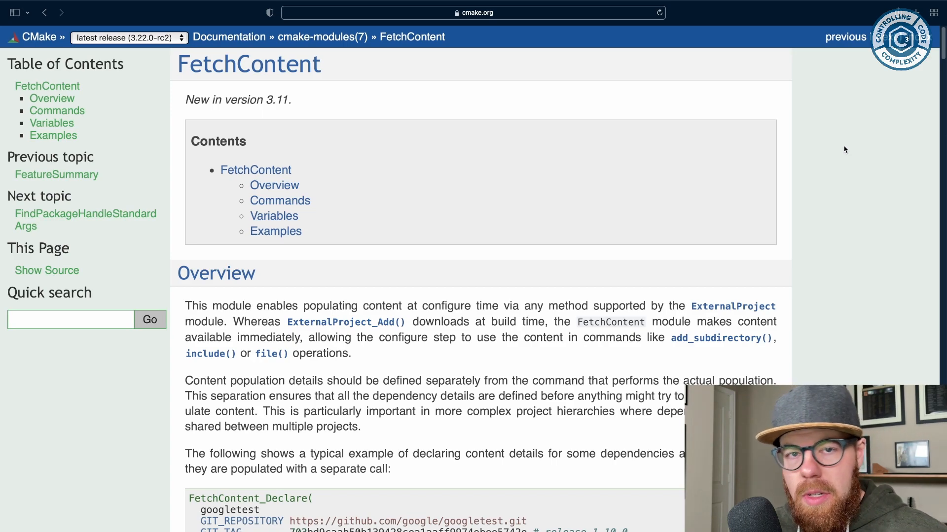
mouse_move(899, 128)
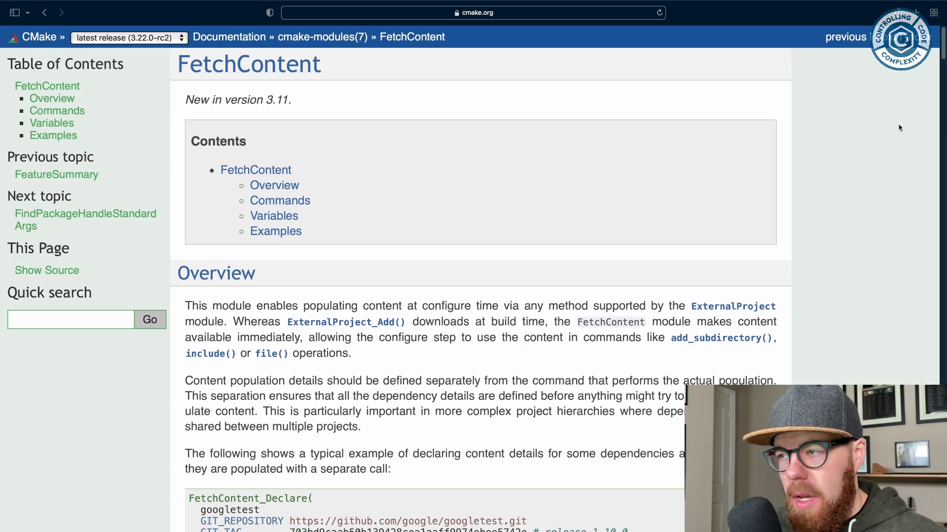
Scroll through the FetchContent documentation before moving to the ANARI-SDK project in VS Code
scroll("down", 3)
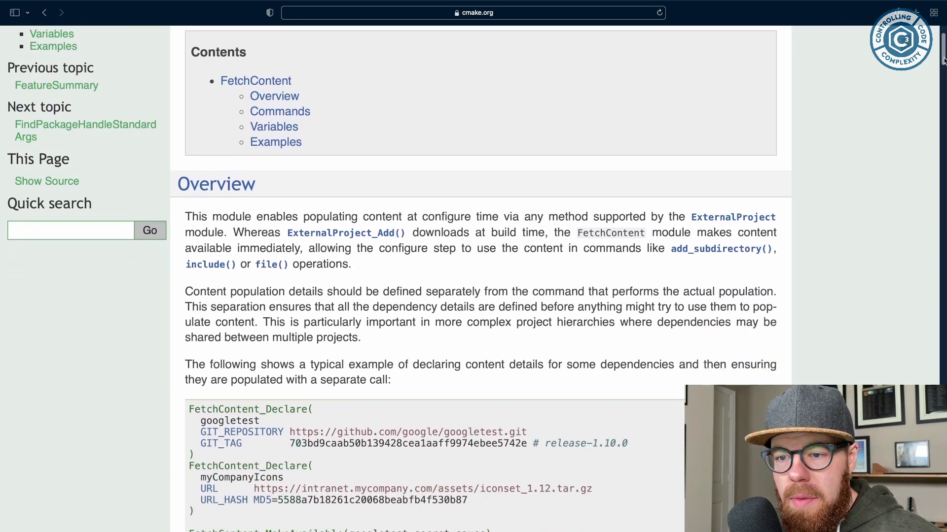
scroll("down", 3)
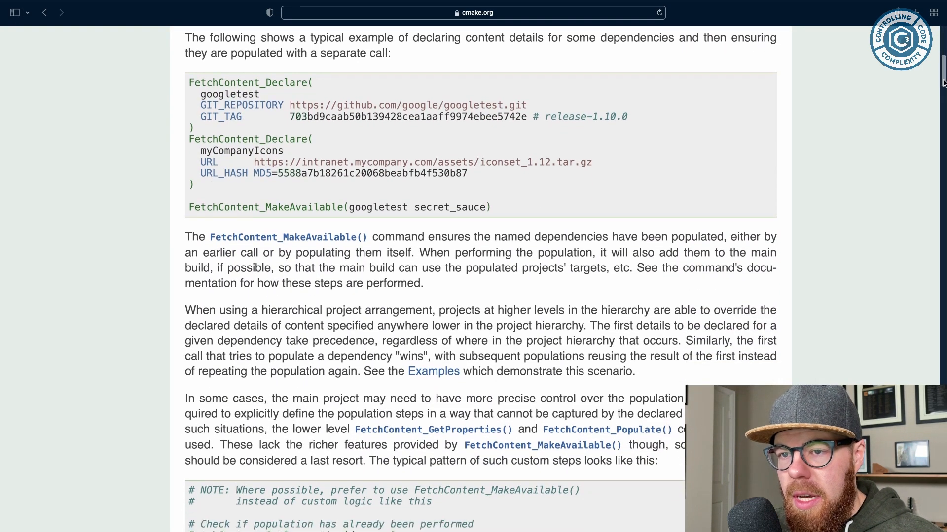
scroll("down", 3)
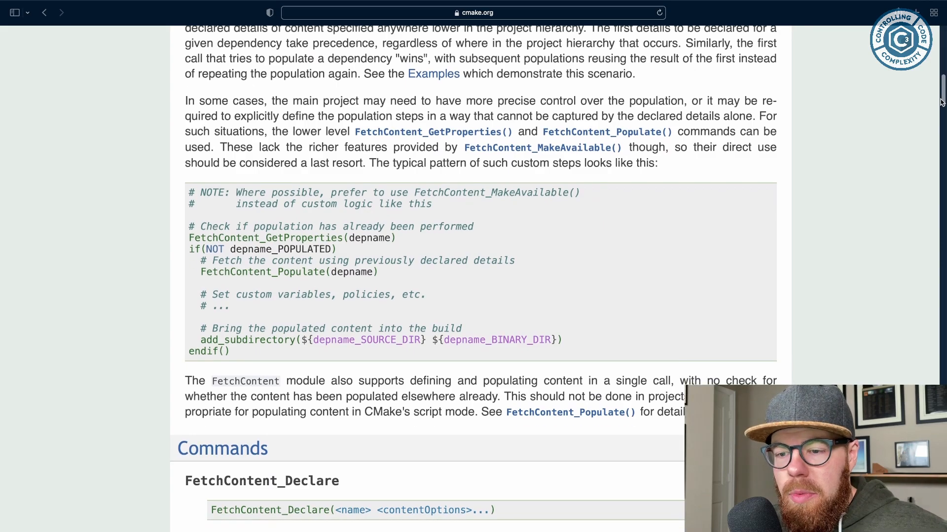
scroll("down", 3)
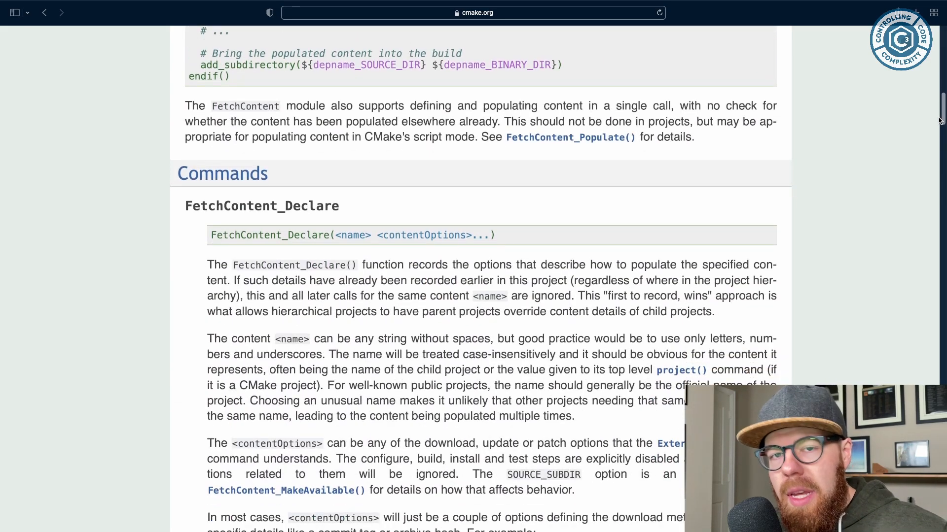
scroll("up", 3)
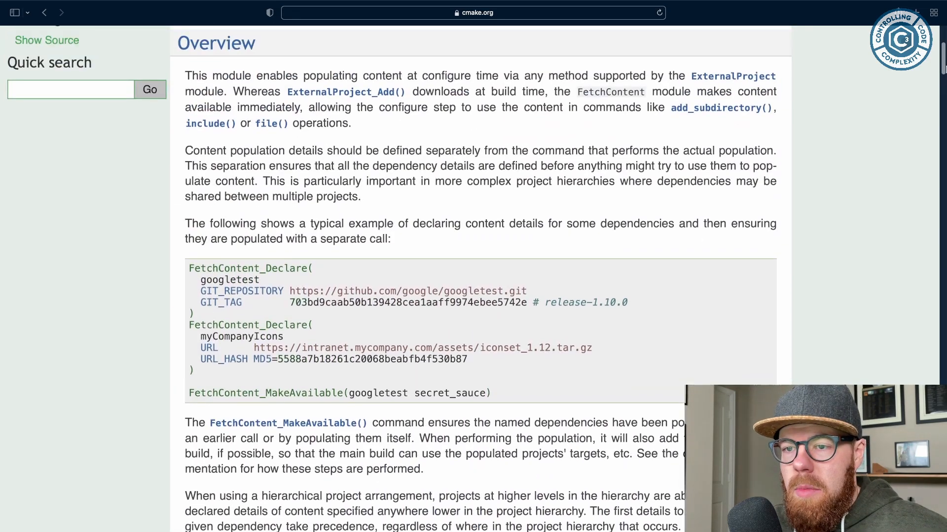
scroll("up", 3)
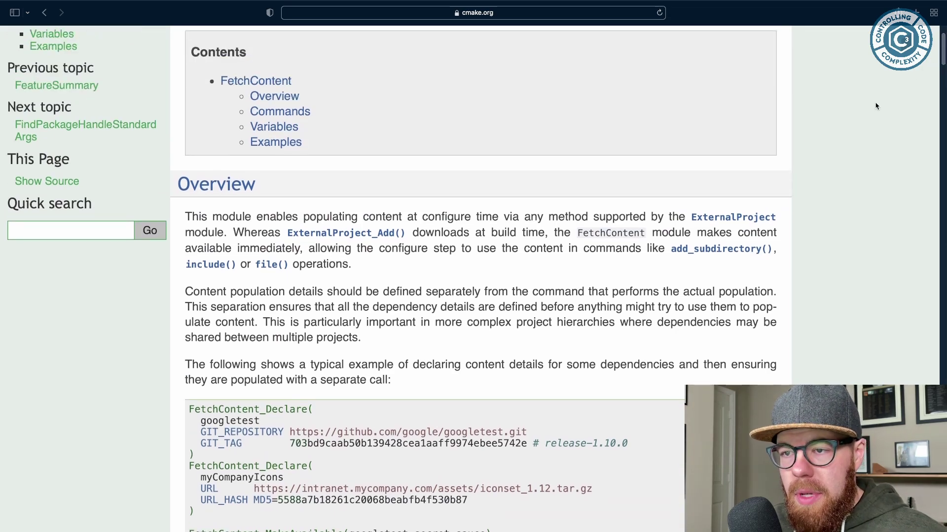
mouse_move(845, 142)
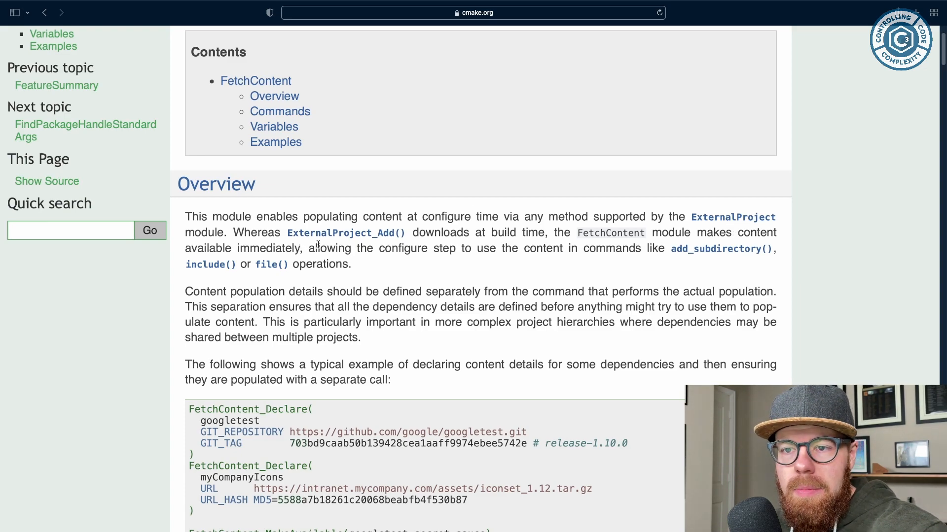
mouse_move(374, 259)
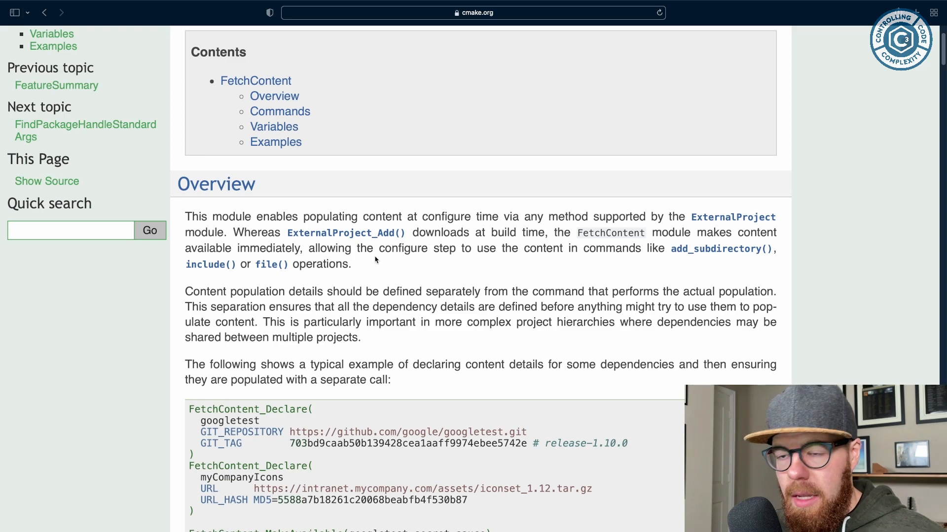
mouse_move(408, 270)
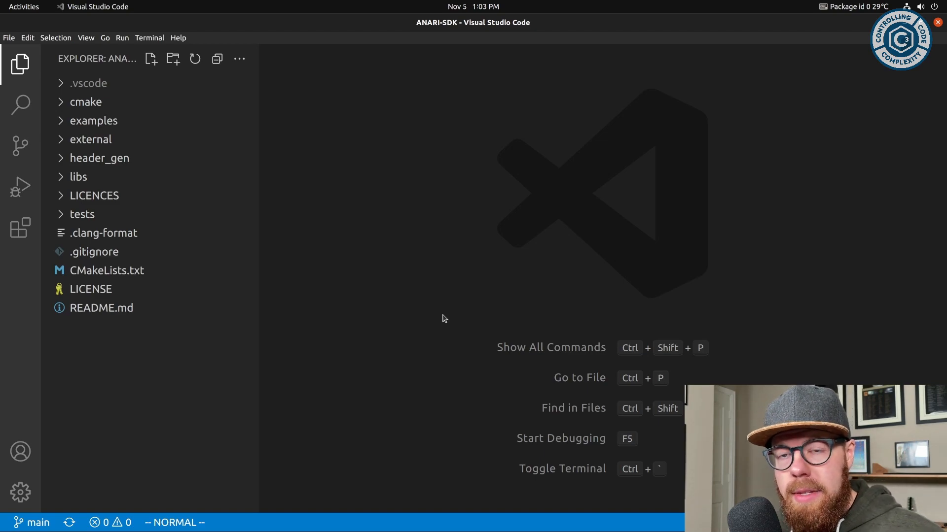
left_click(91, 139)
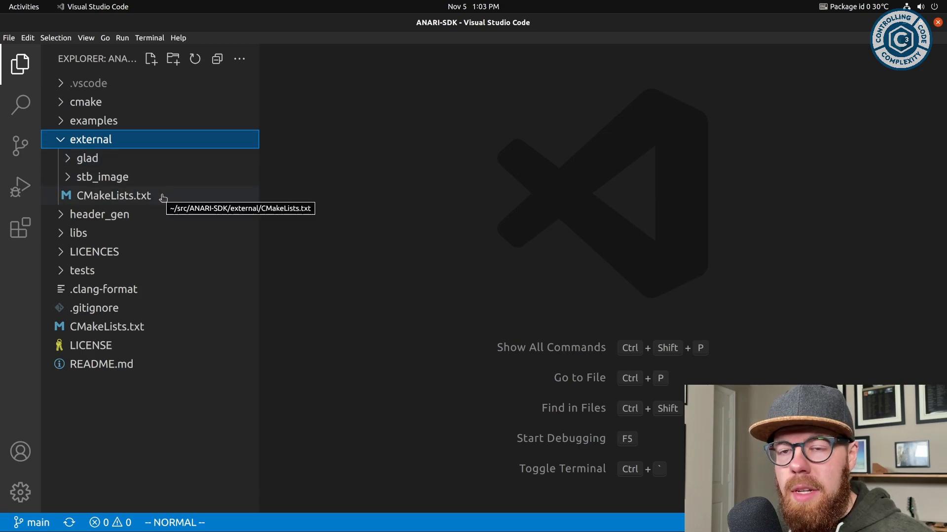
left_click(114, 196)
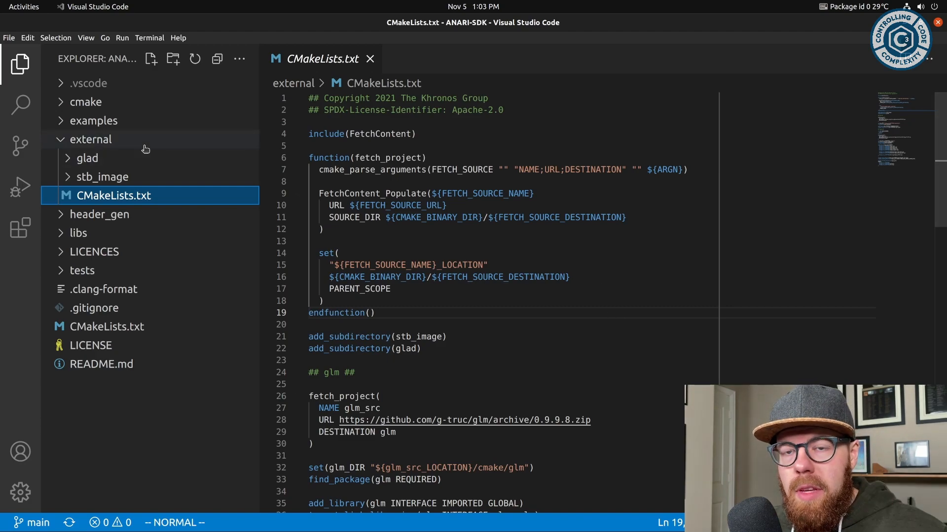
mouse_move(405, 226)
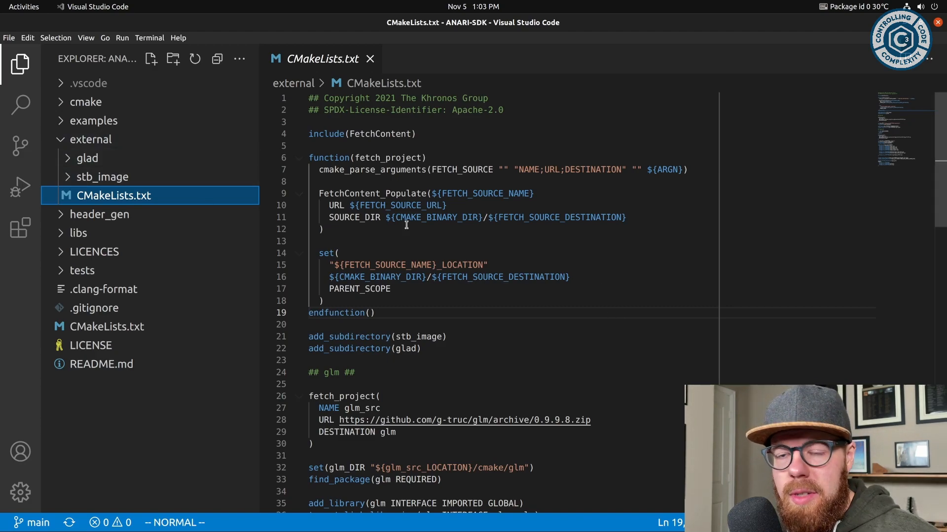
mouse_move(908, 119)
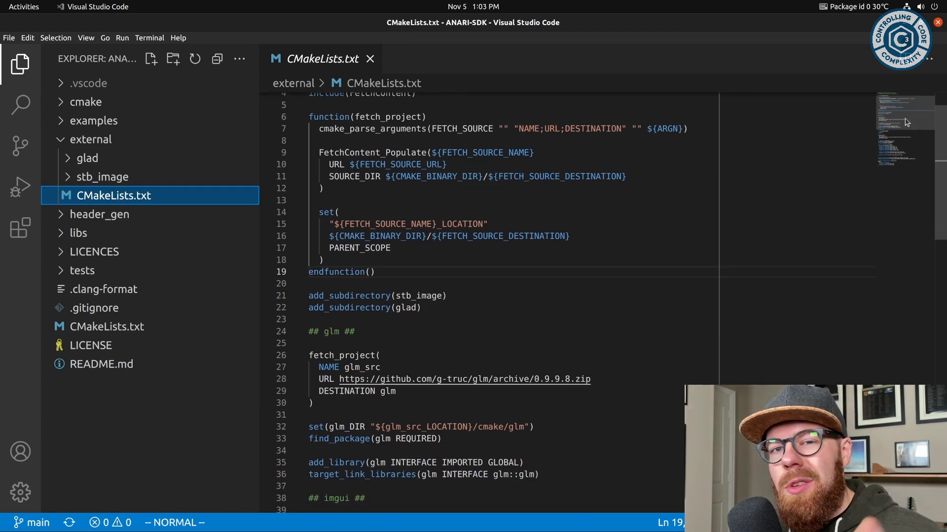
scroll("up", 3)
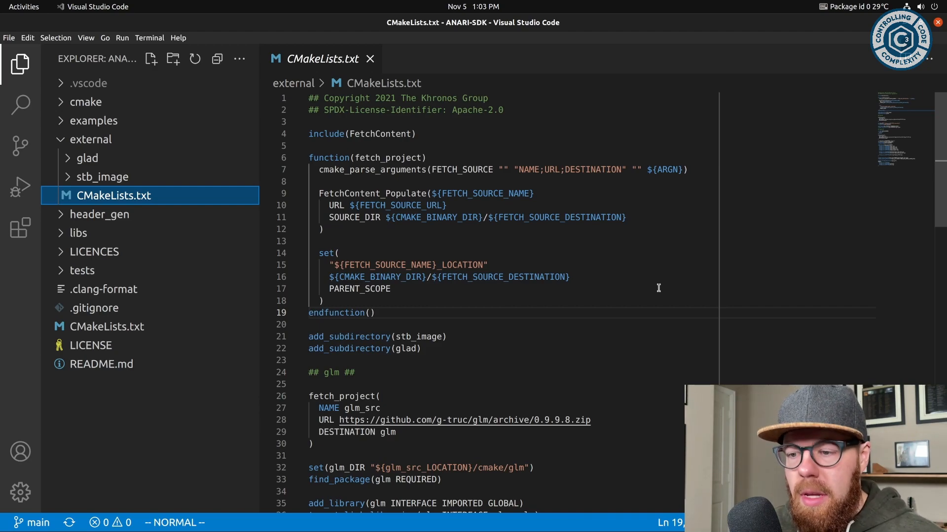
scroll("down", 3)
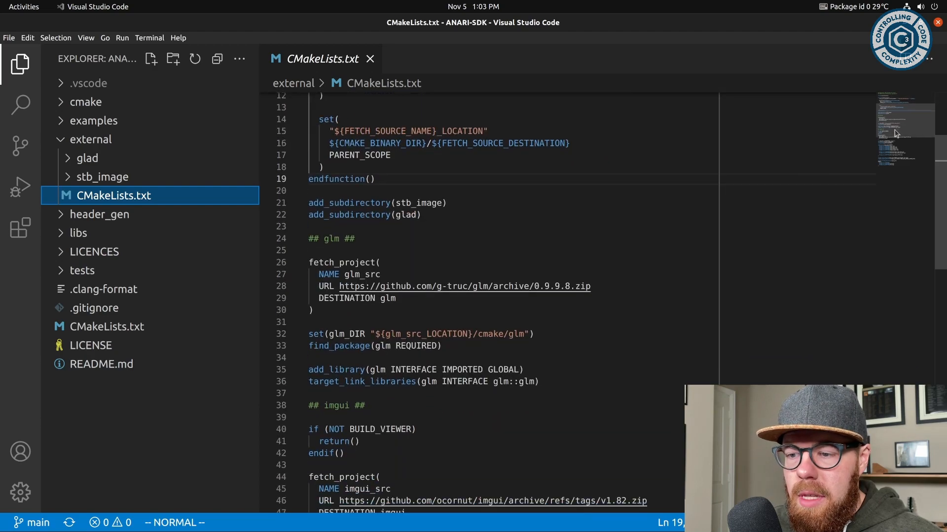
scroll("down", 3)
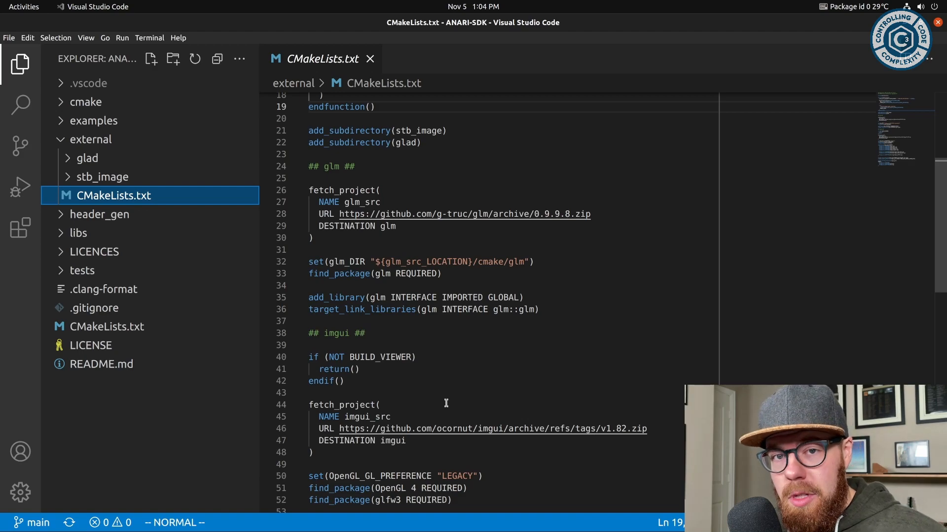
mouse_move(555, 351)
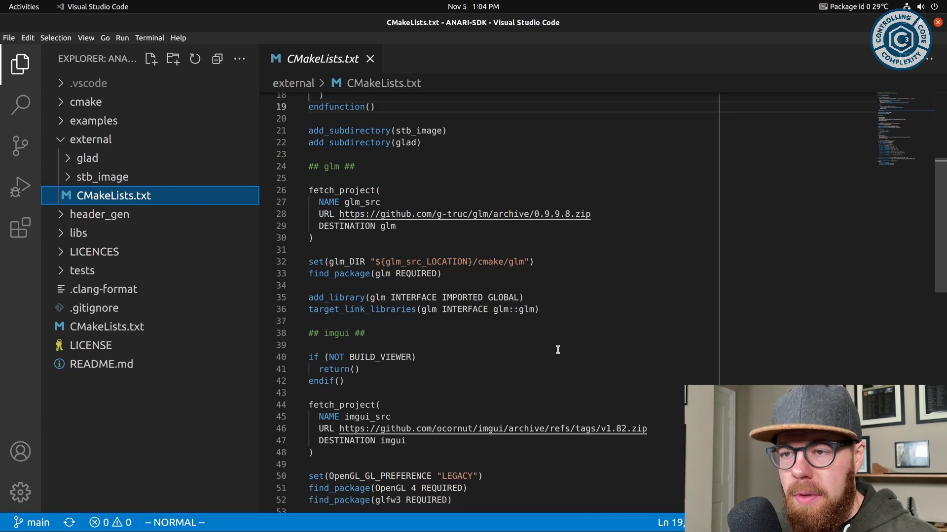
scroll("up", 3)
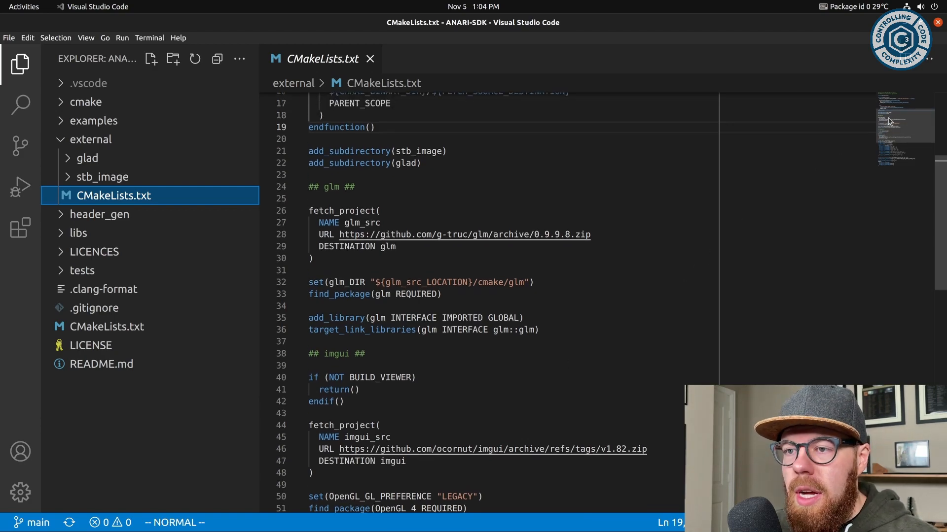
scroll("up", 3)
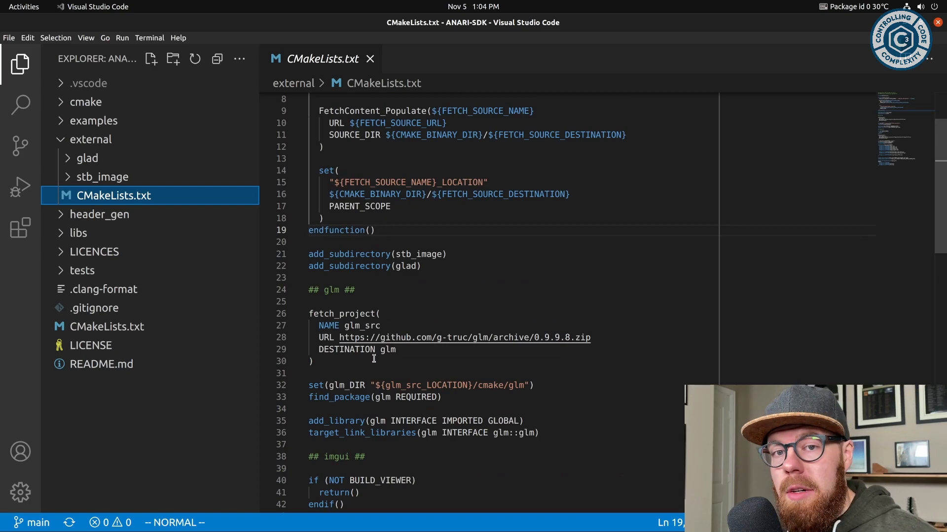
scroll("up", 3)
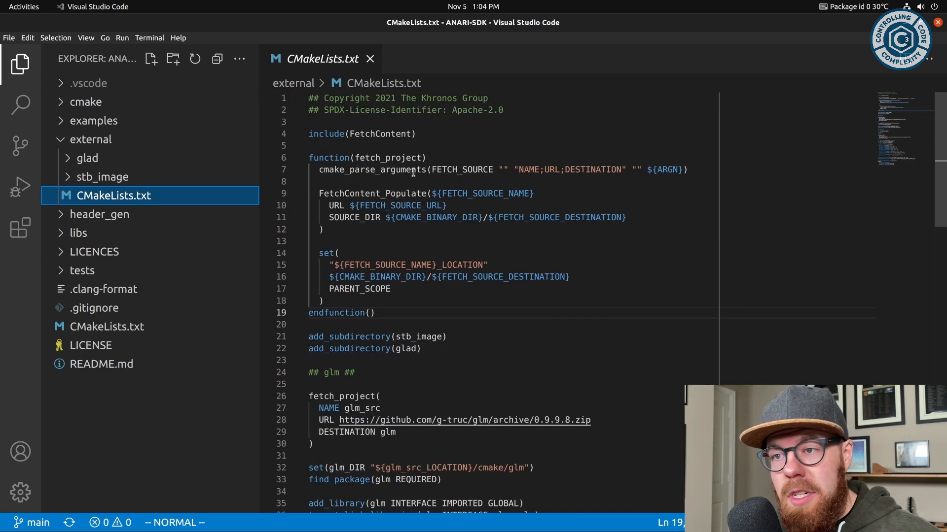
mouse_move(436, 246)
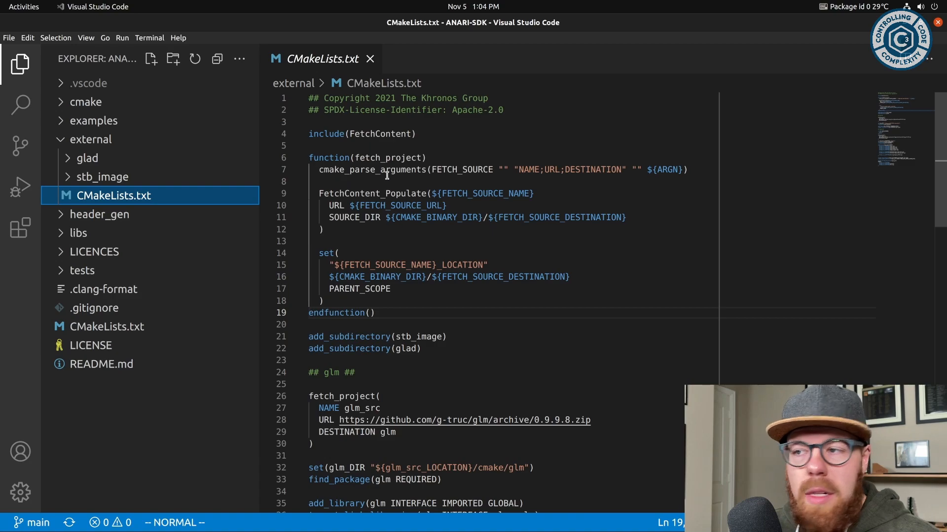
mouse_move(443, 238)
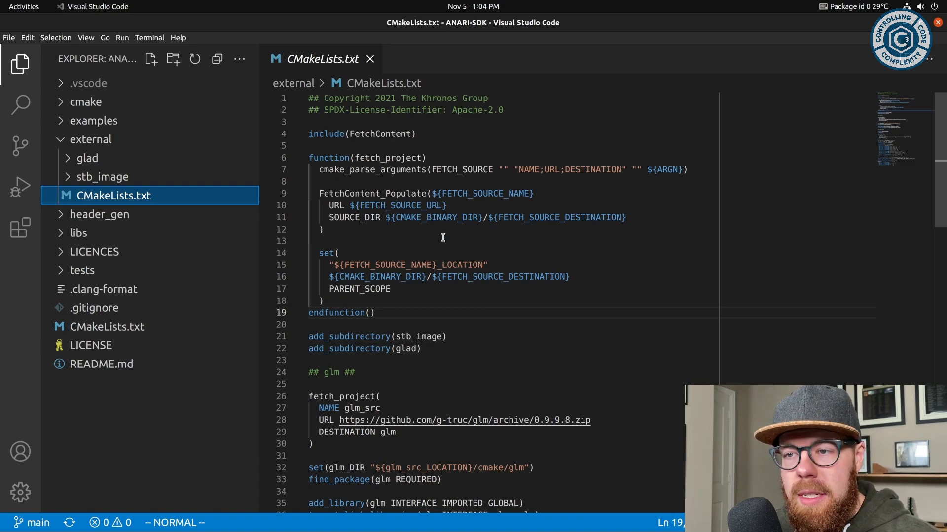
mouse_move(343, 216)
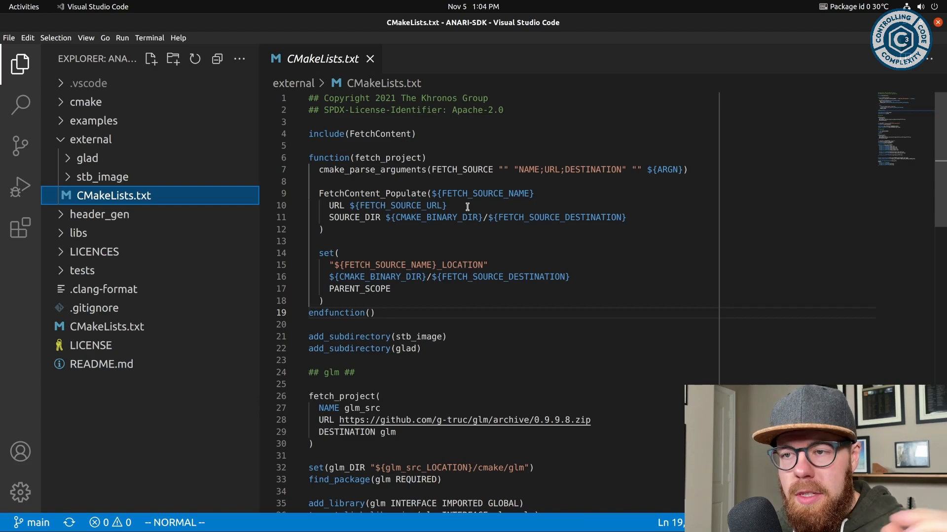
mouse_move(456, 230)
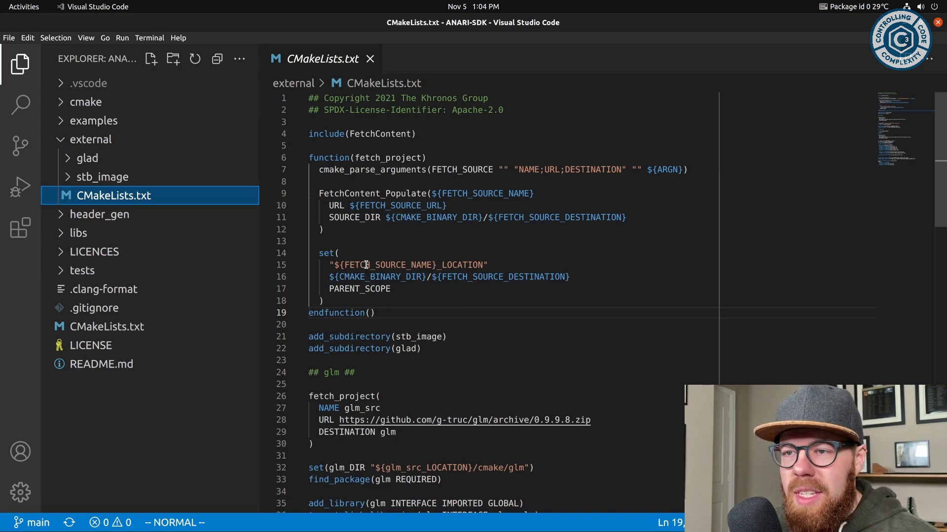
mouse_move(420, 276)
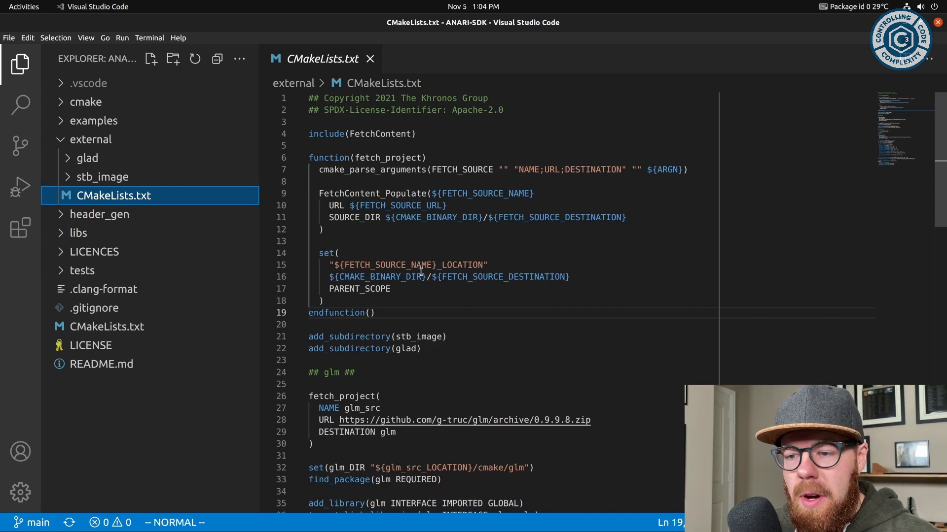
mouse_move(398, 414)
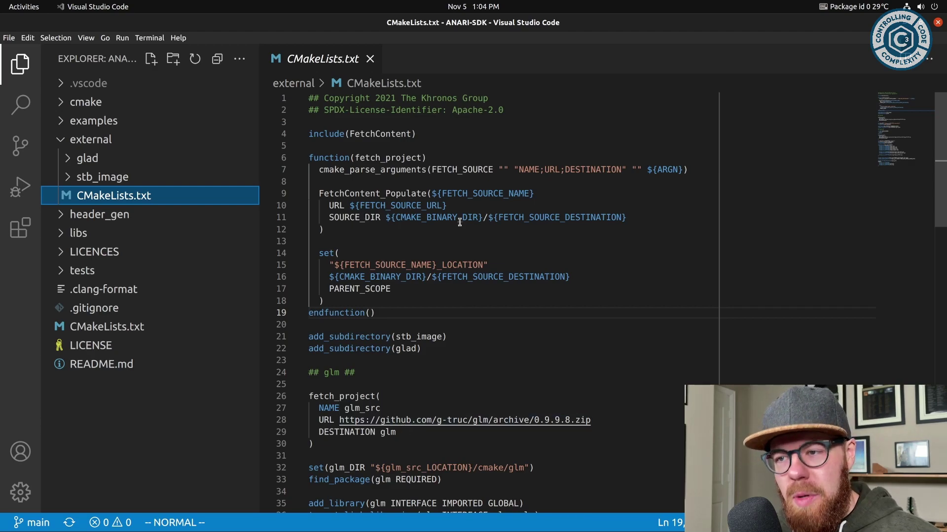
mouse_move(660, 253)
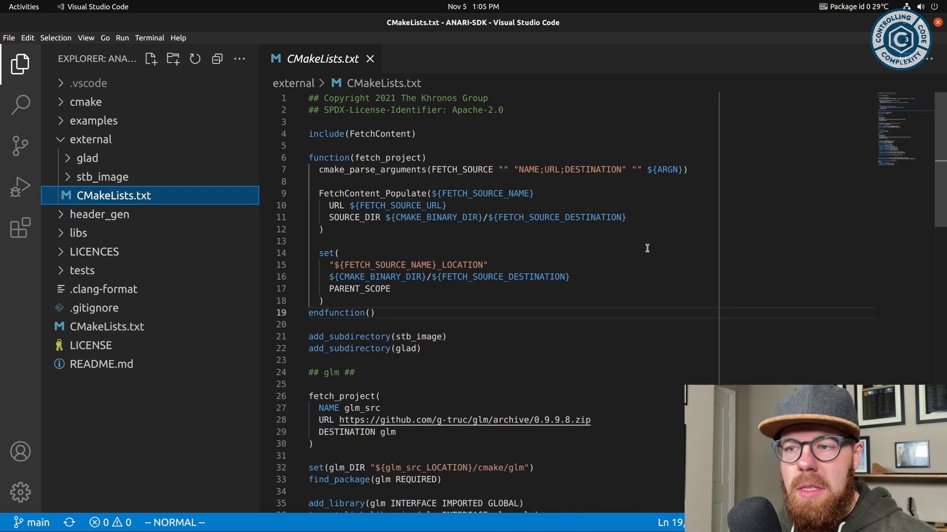
mouse_move(881, 180)
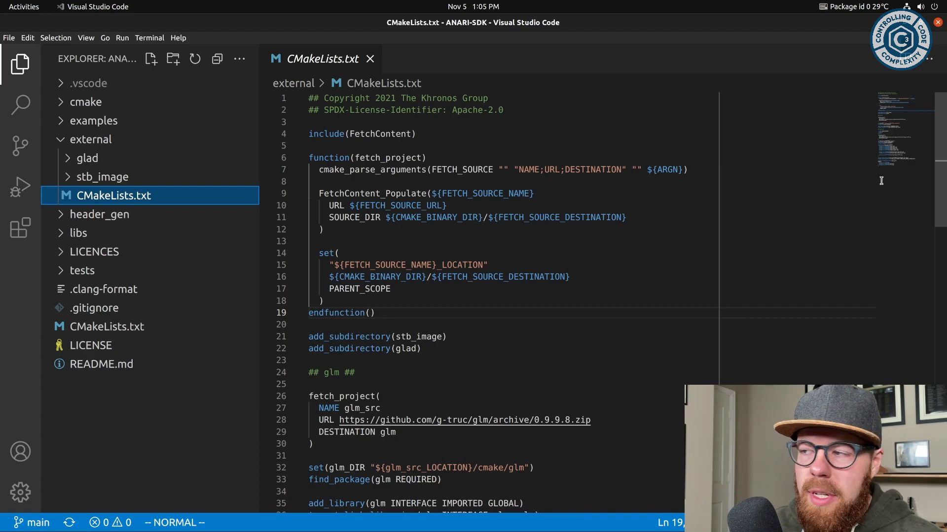
scroll("down", 3)
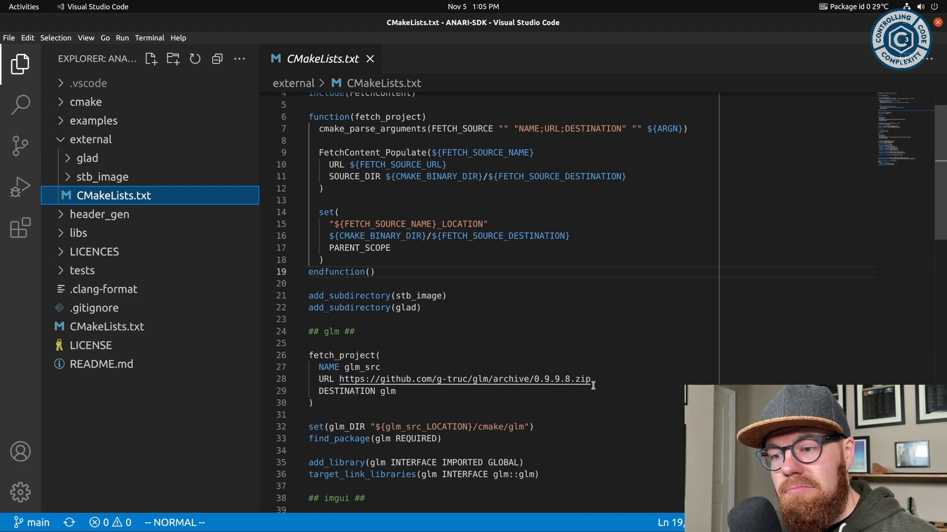
mouse_move(425, 408)
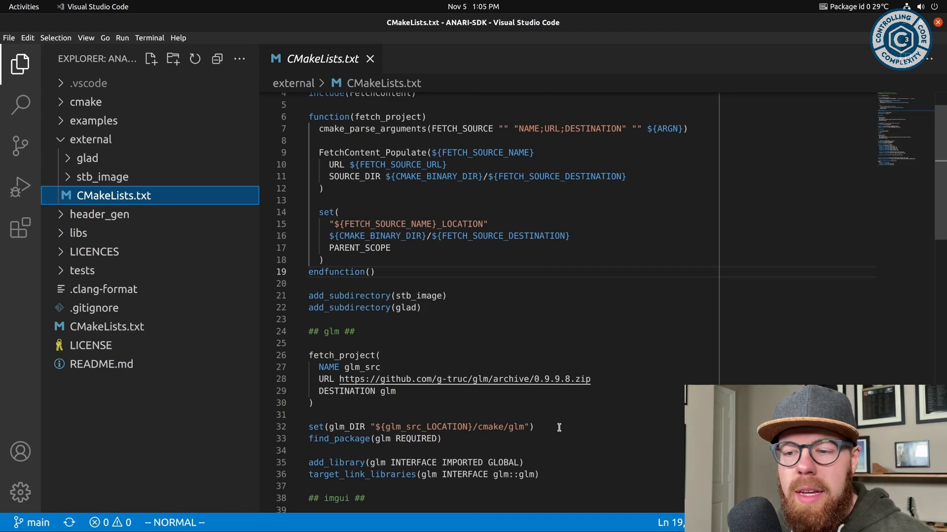
mouse_move(476, 440)
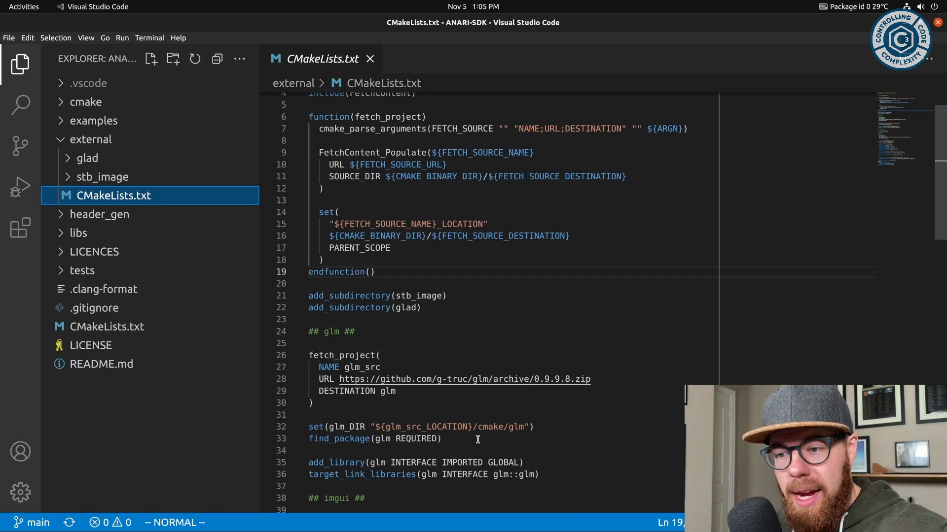
mouse_move(521, 427)
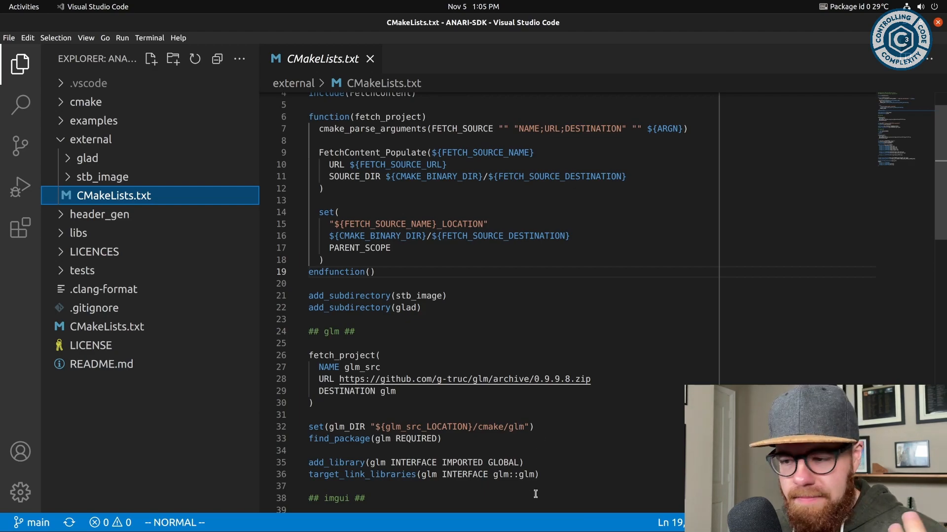
mouse_move(458, 402)
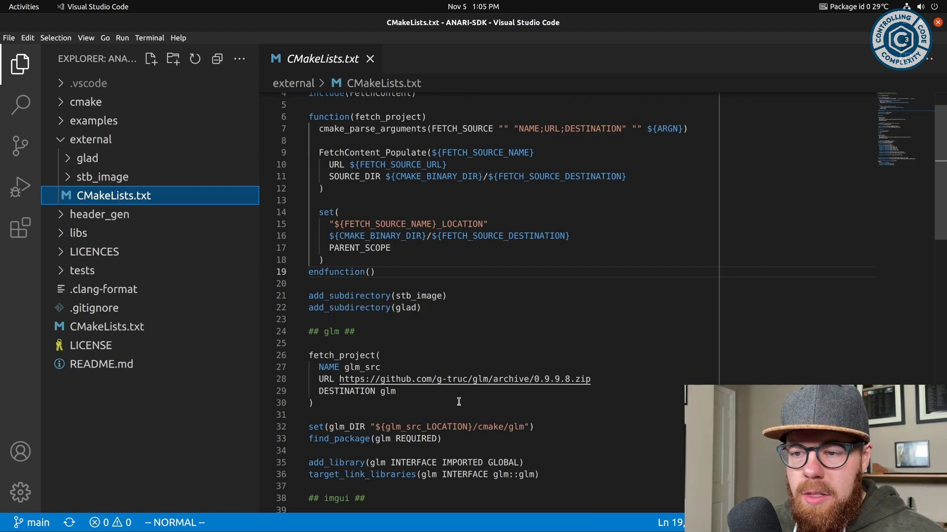
mouse_move(362, 355)
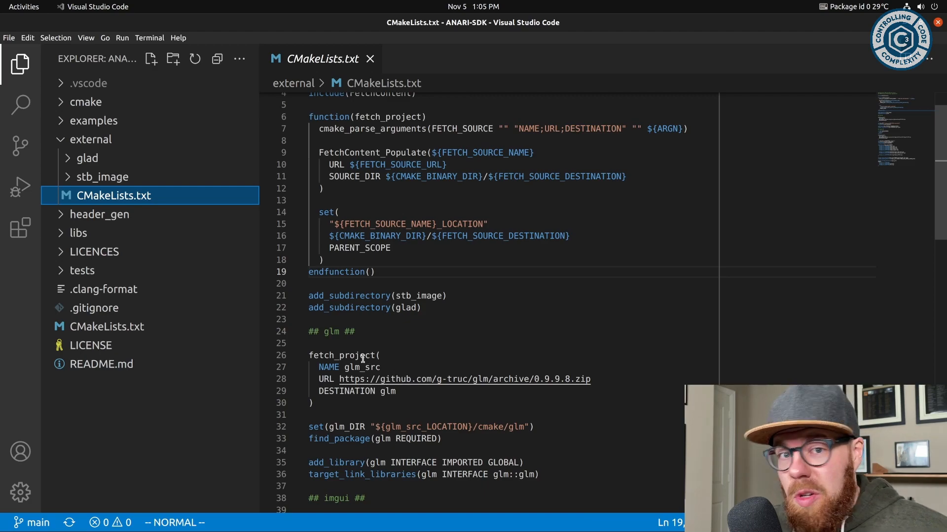
Show the imgui fetch_project block and the imgui_glfw add_library source files in external CMakeLists.txt
scroll("down", 3)
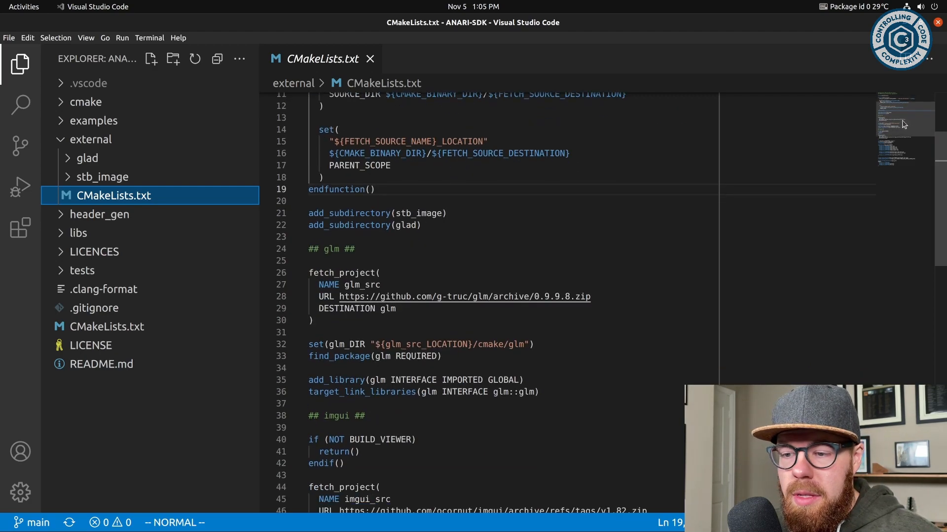
scroll("down", 3)
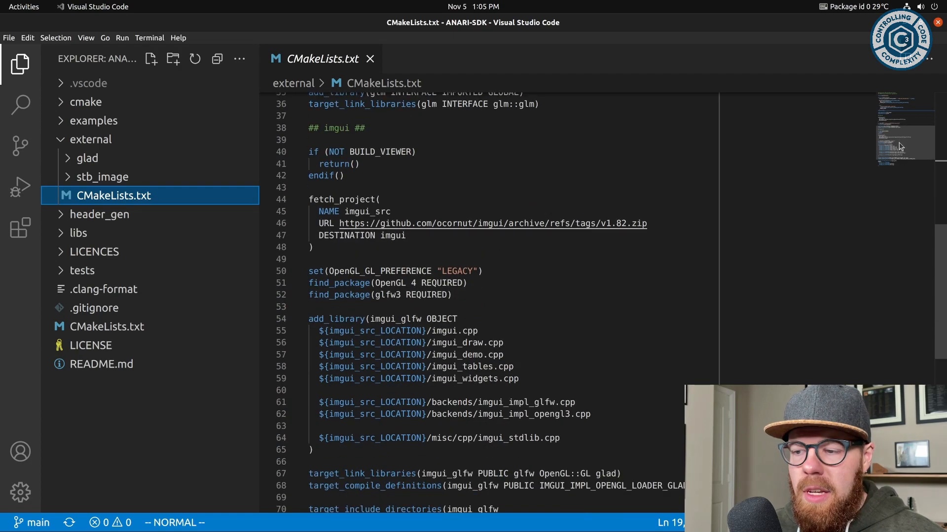
scroll("down", 3)
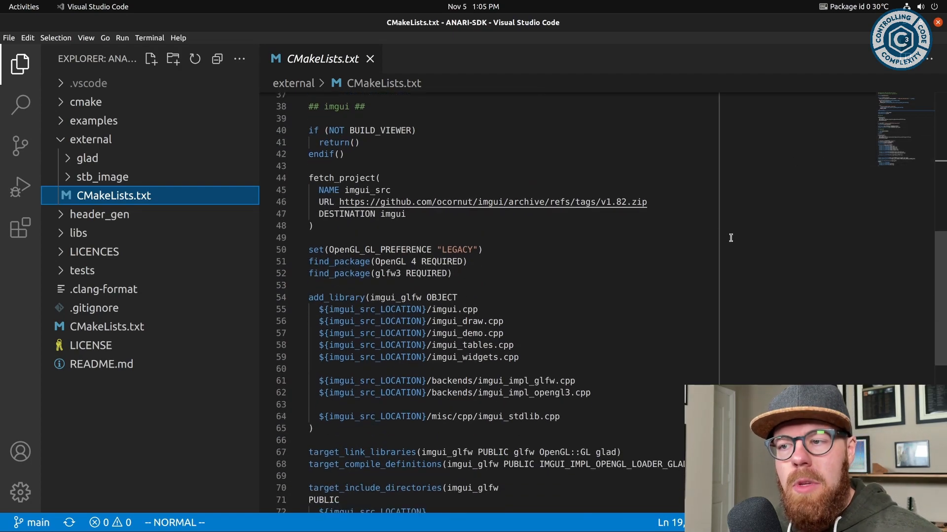
mouse_move(557, 263)
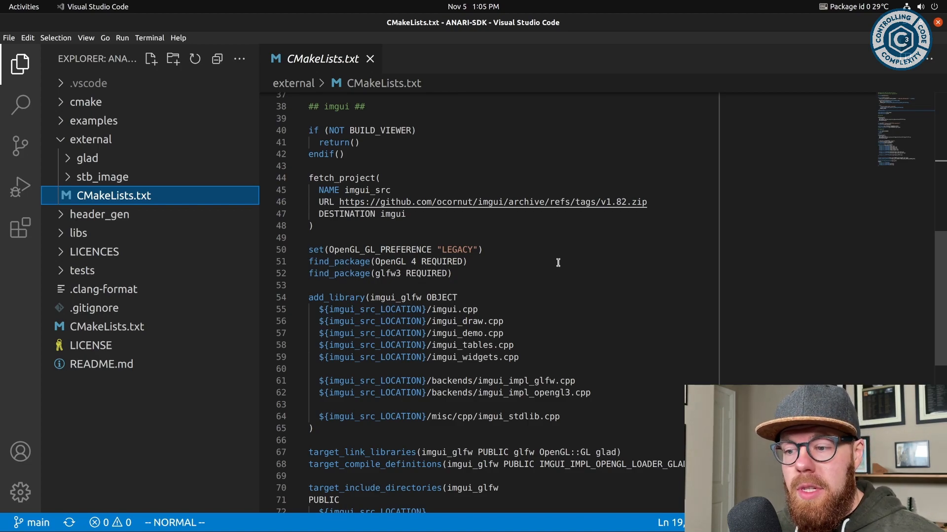
mouse_move(455, 309)
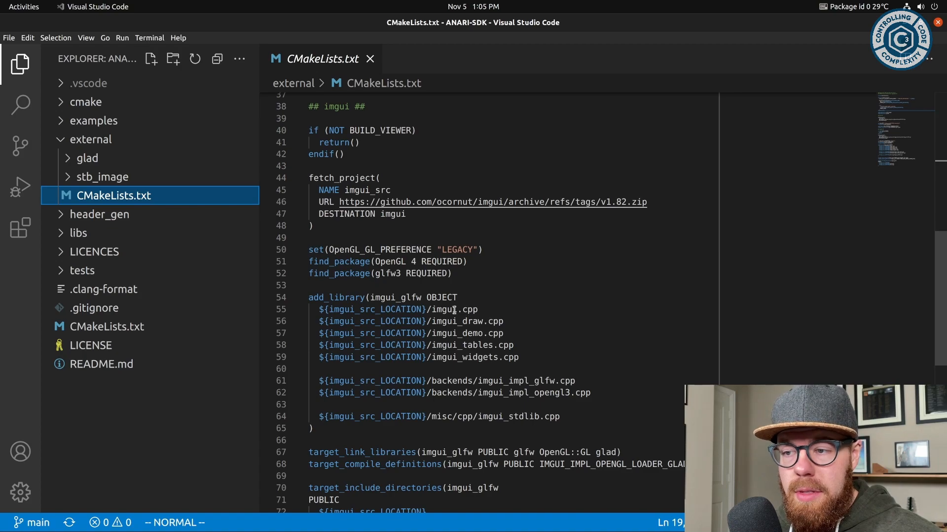
mouse_move(634, 403)
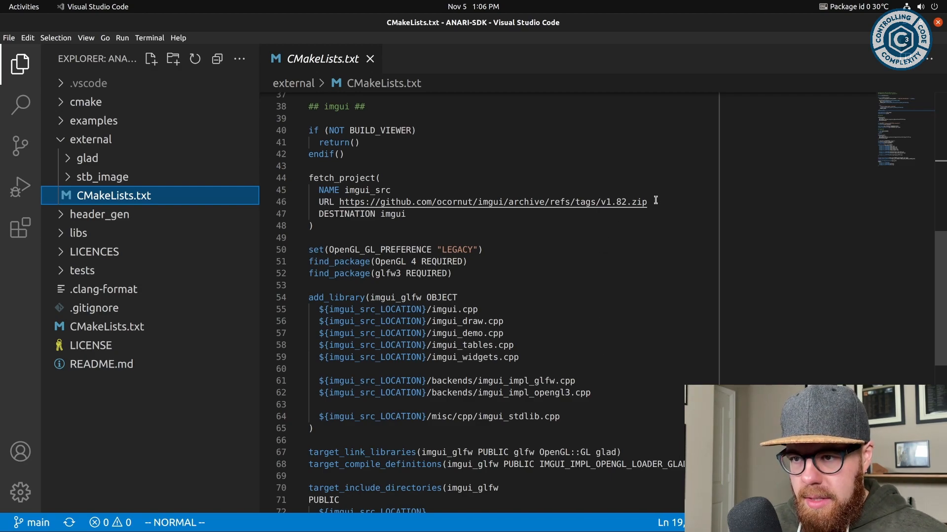
mouse_move(311, 202)
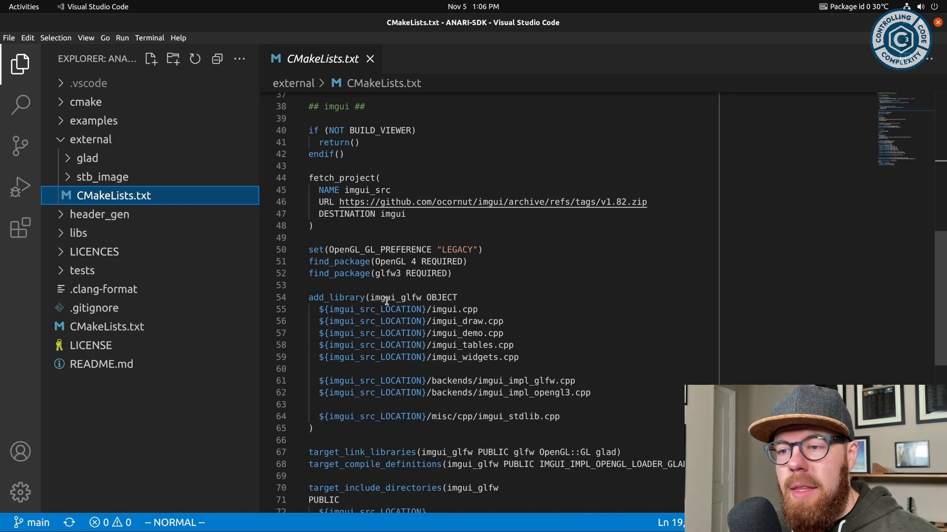
left_click(386, 298)
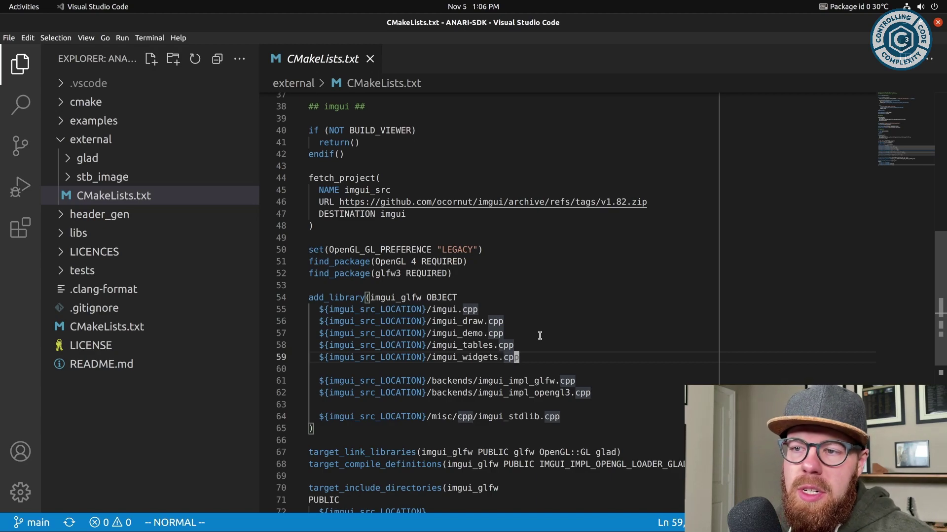
mouse_move(325, 183)
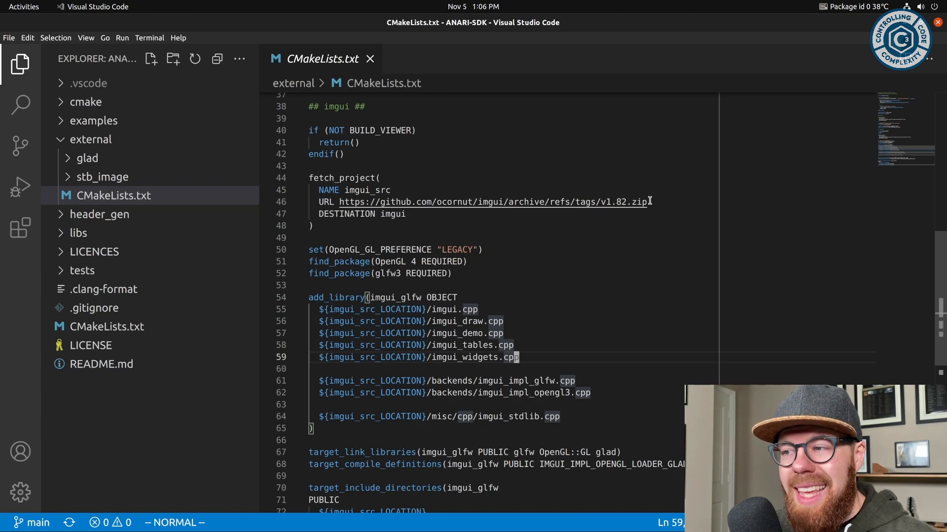
mouse_move(429, 153)
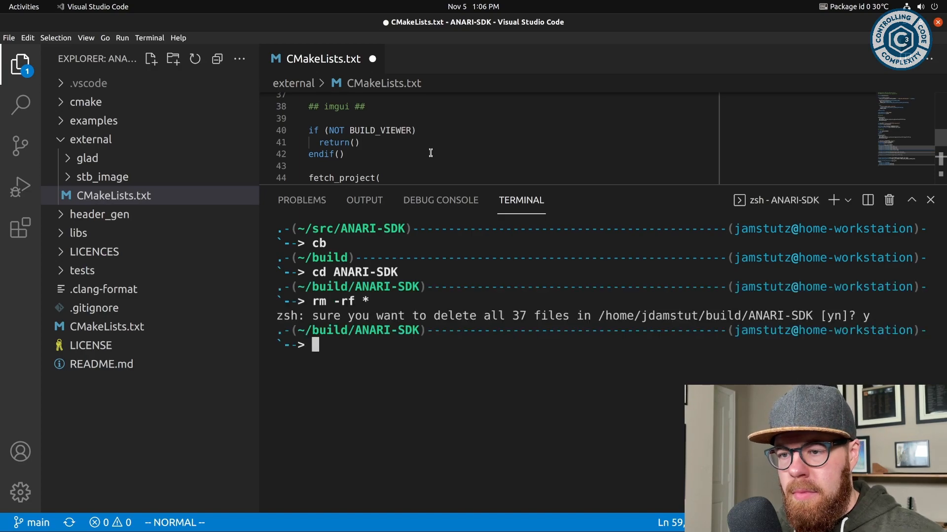
Run 'cmake ~' in the cleared build folder and review the glm download output
type("f")
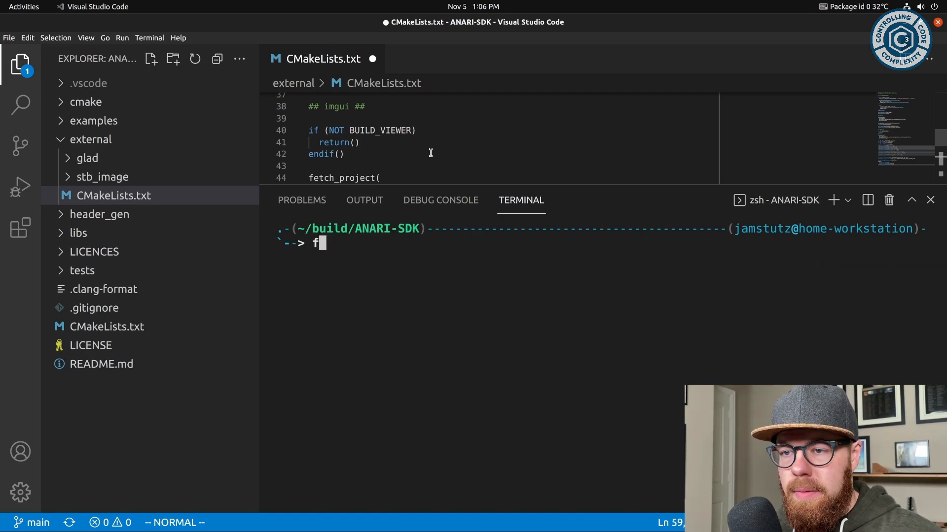
type("cmake ~")
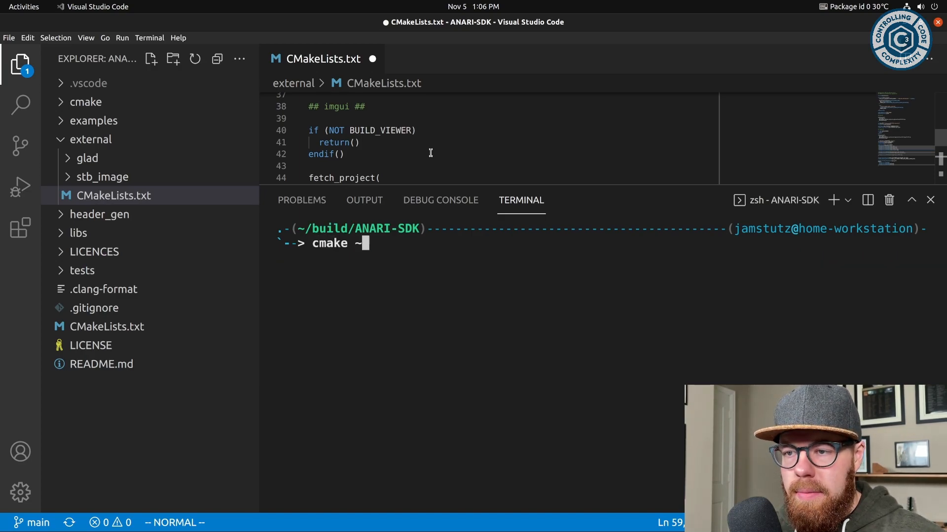
key("Return")
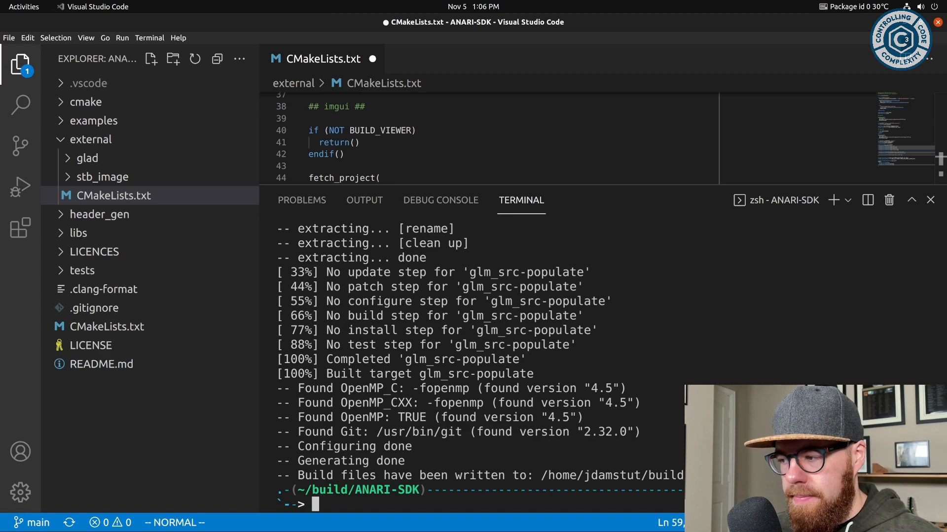
scroll("up", 3)
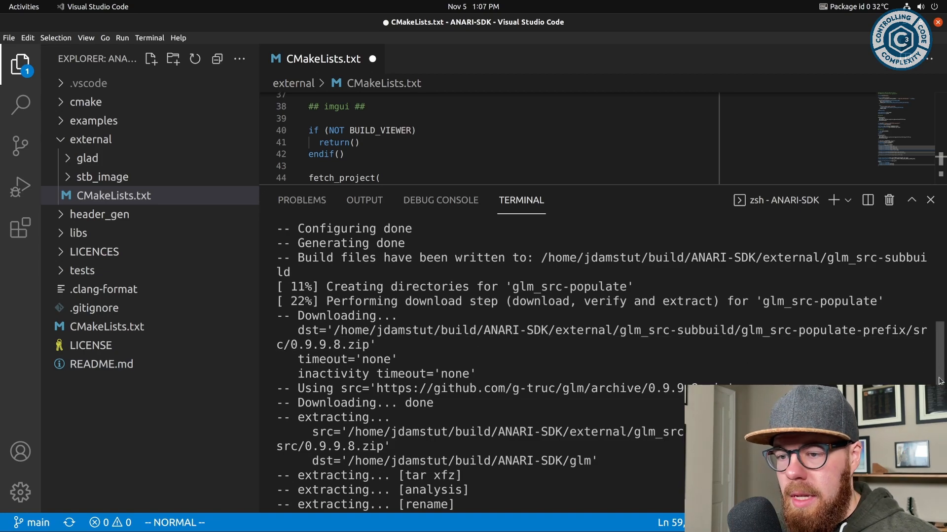
scroll("down", 3)
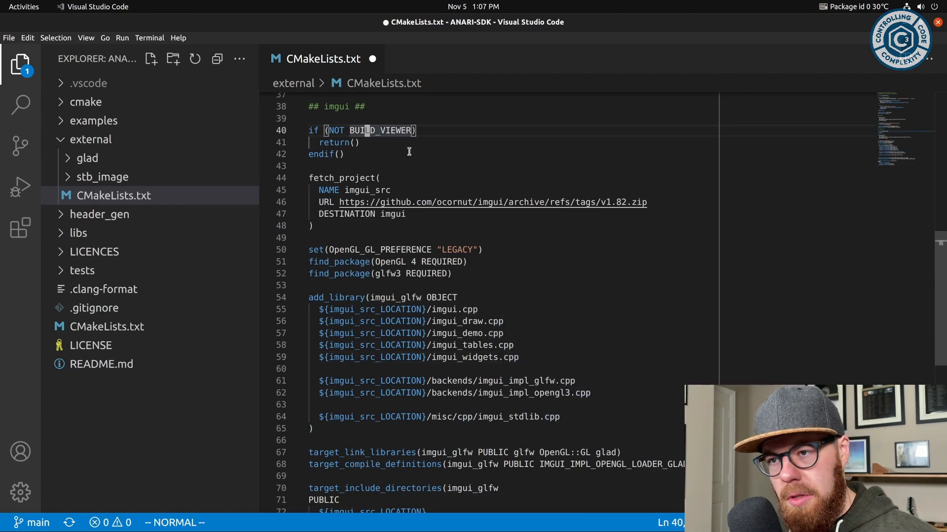
mouse_move(543, 220)
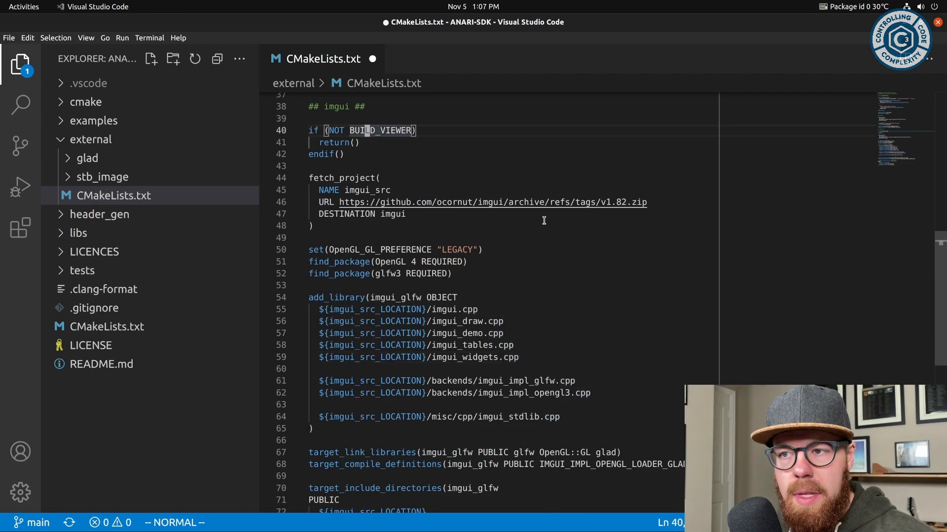
mouse_move(592, 181)
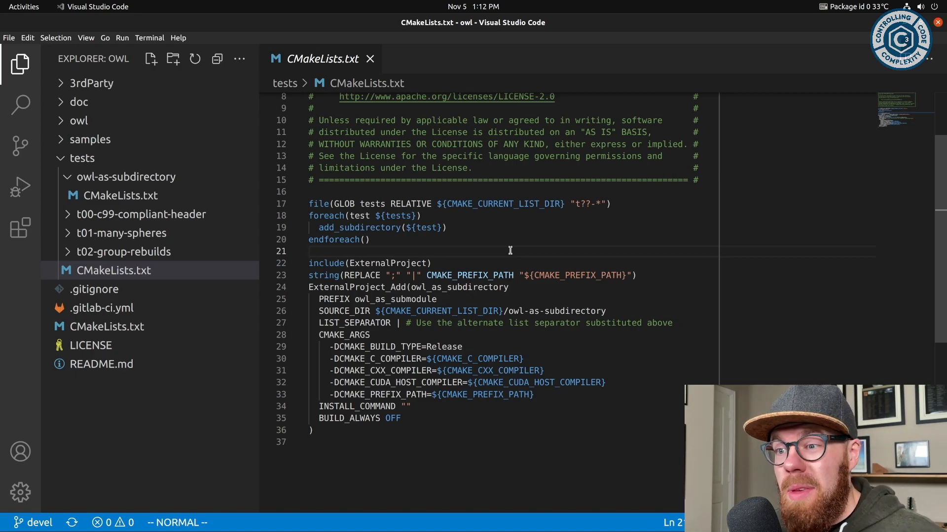
Scroll OWL's tests CMakeLists.txt to its final blank line
left_click(311, 252)
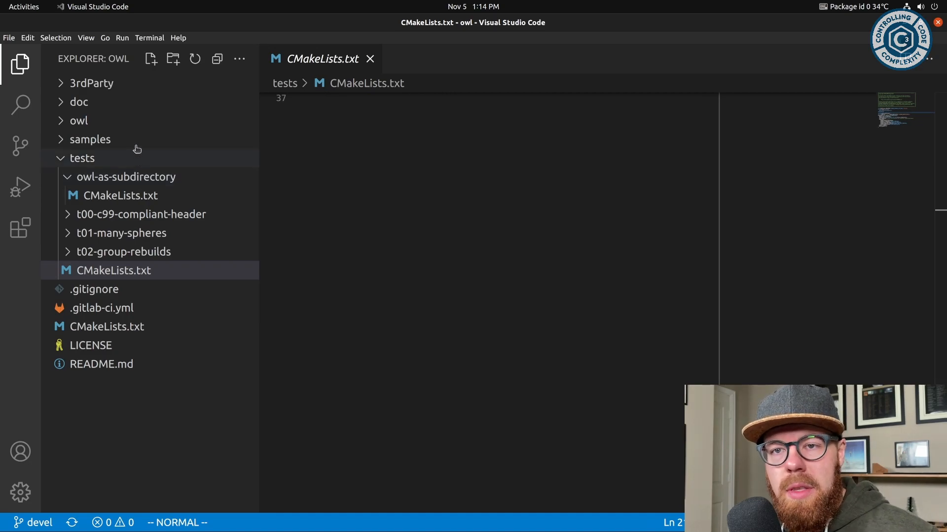
Open tests/owl-as-subdirectory/CMakeLists.txt showing add_subdirectory of OWL and the many-spheres test
left_click(89, 139)
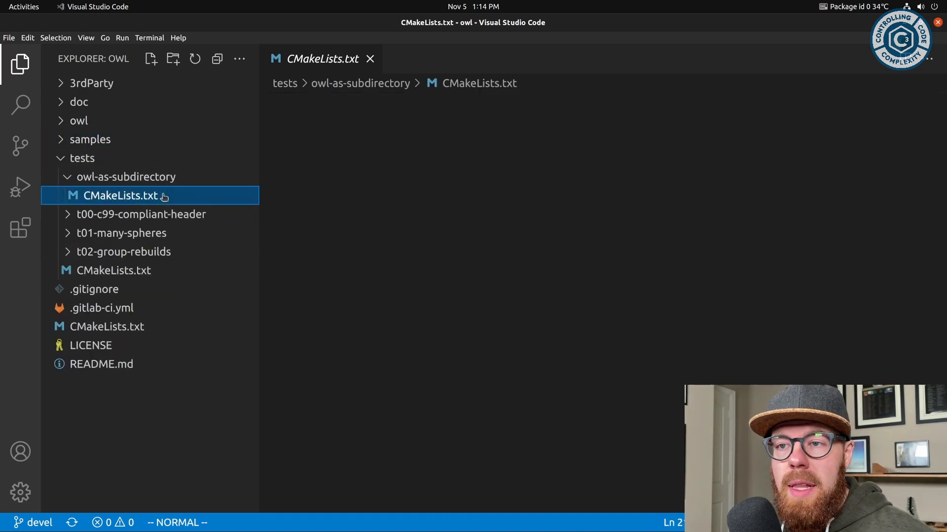
left_click(121, 196)
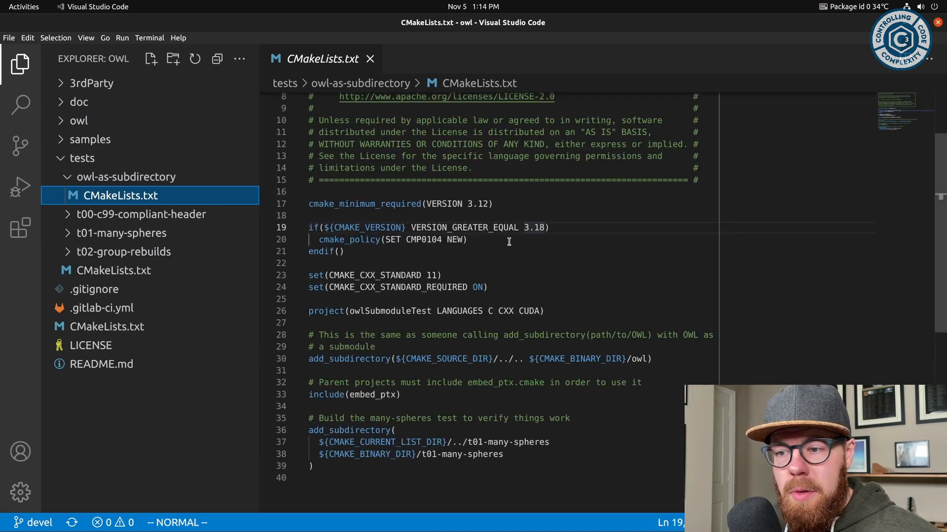
mouse_move(530, 258)
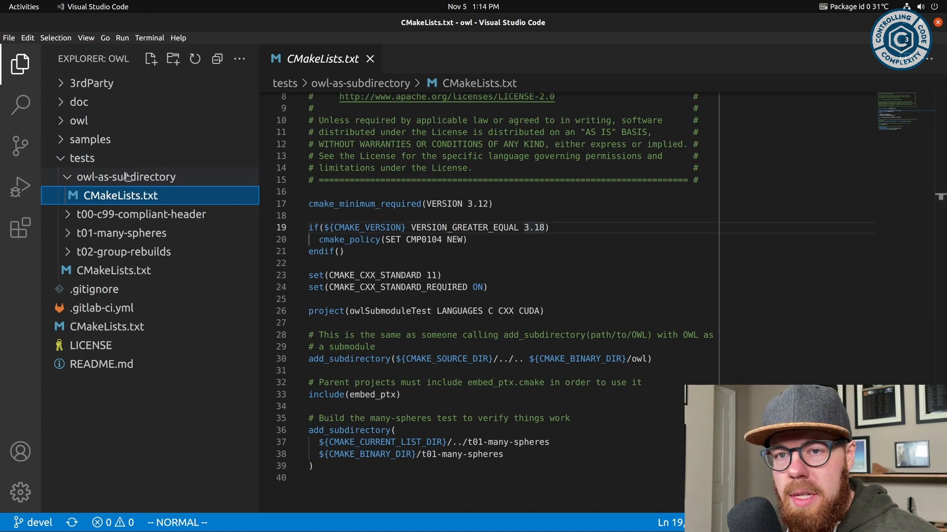
mouse_move(770, 277)
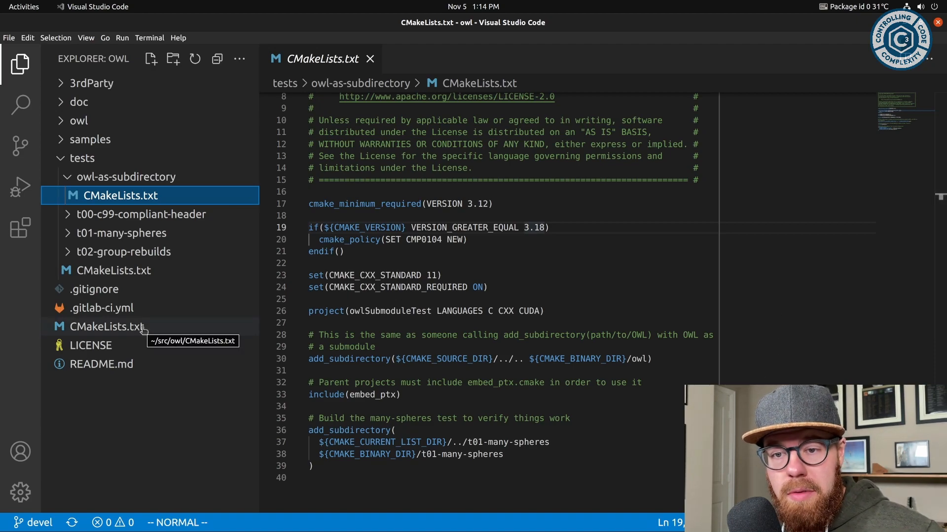
mouse_move(565, 307)
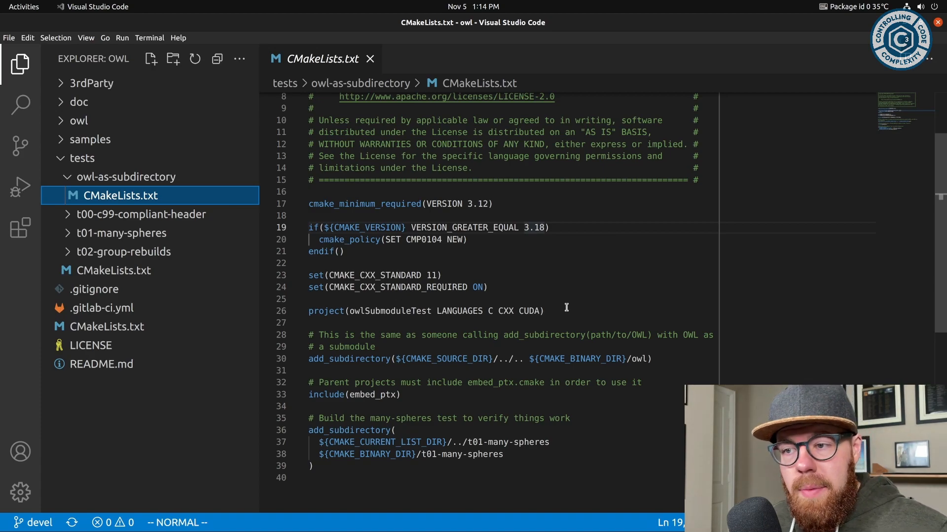
mouse_move(498, 452)
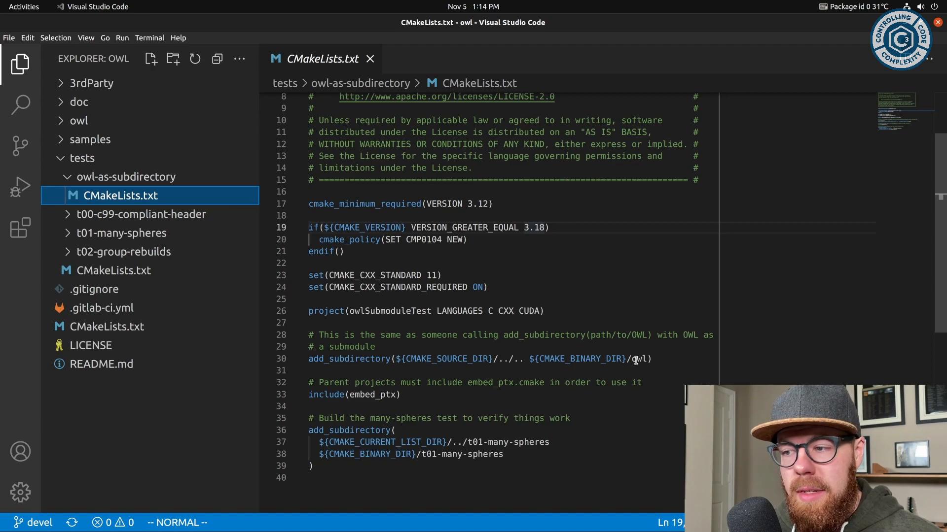
mouse_move(428, 367)
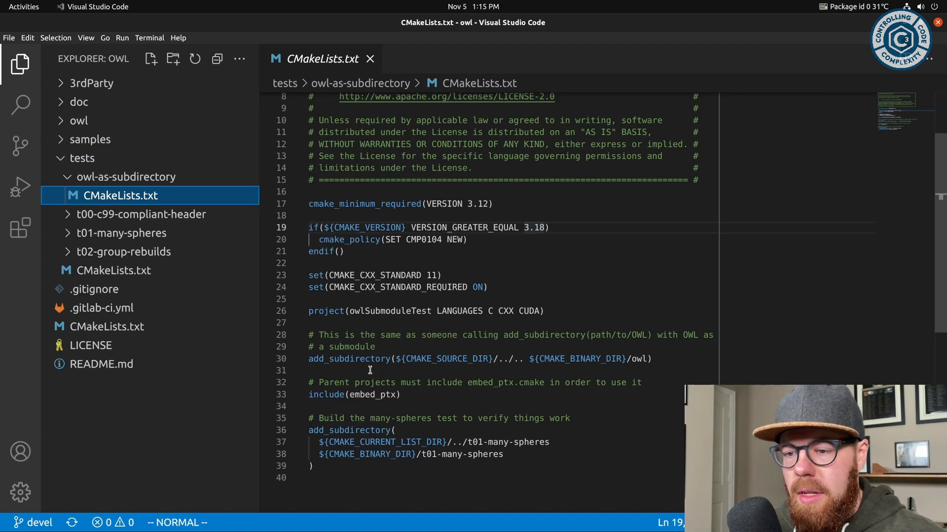
mouse_move(365, 428)
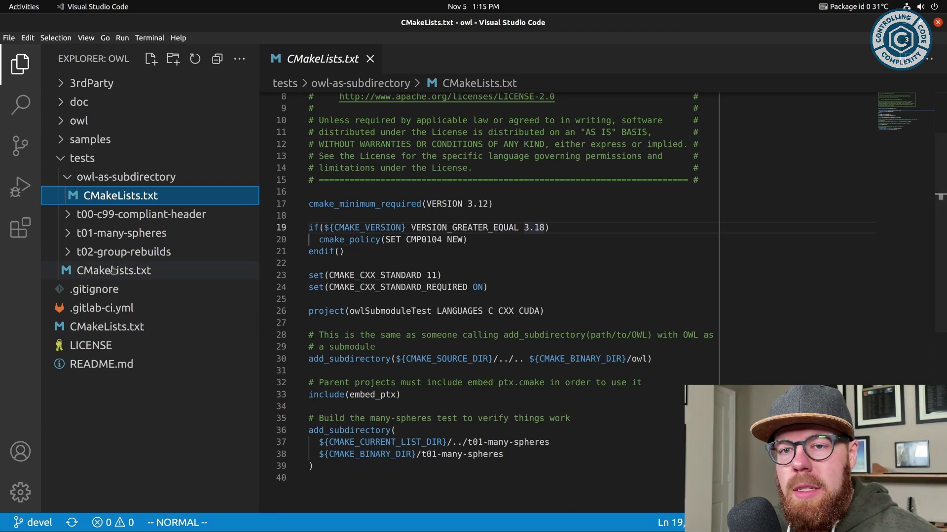
Reopen tests/CMakeLists.txt to review its ExternalProject_Add for owl_as_subdirectory
left_click(107, 270)
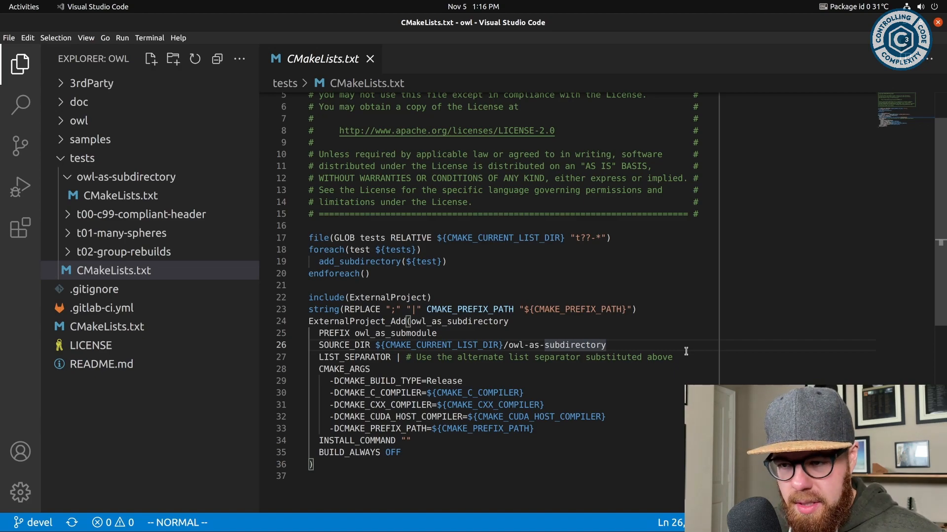
mouse_move(612, 393)
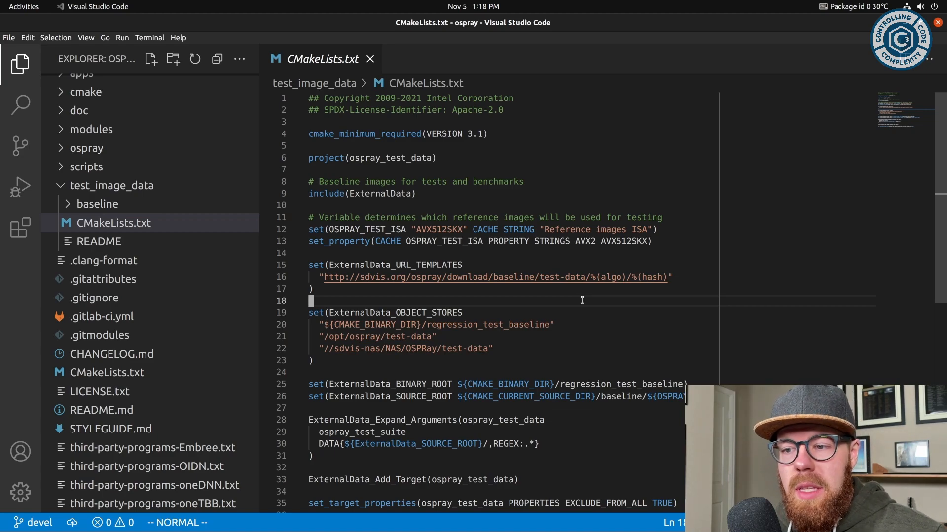
mouse_move(516, 366)
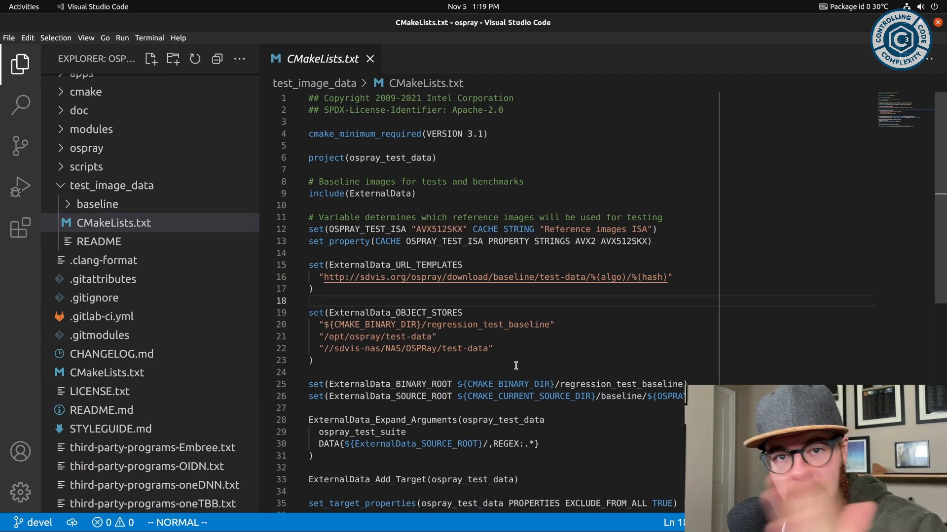
mouse_move(514, 390)
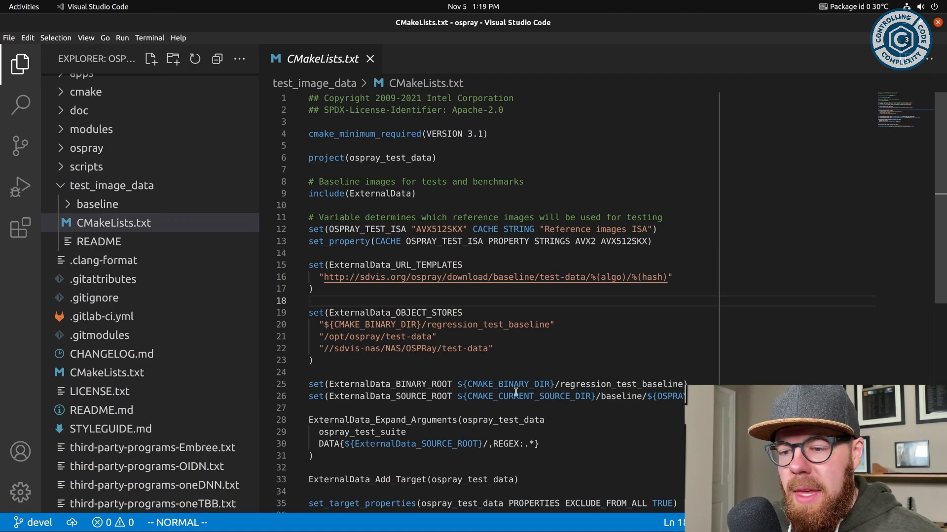
scroll("down", 3)
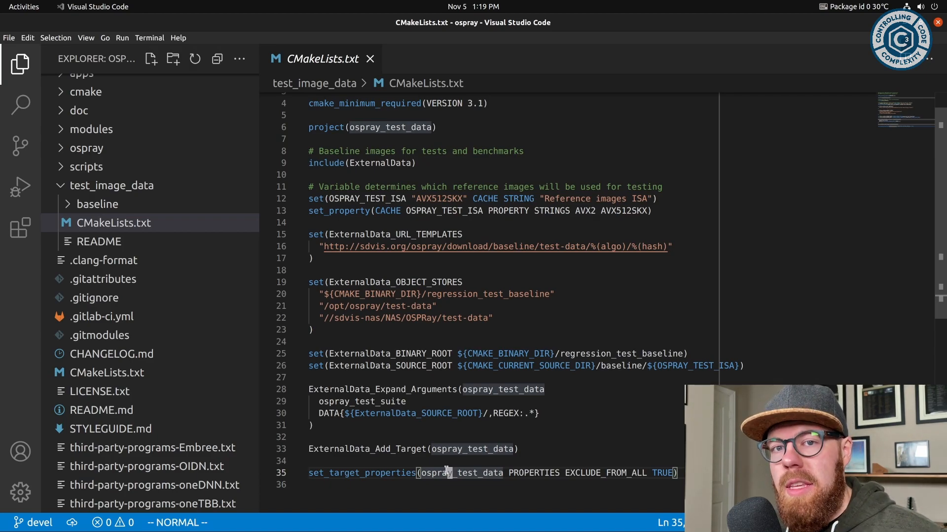
double_click(604, 473)
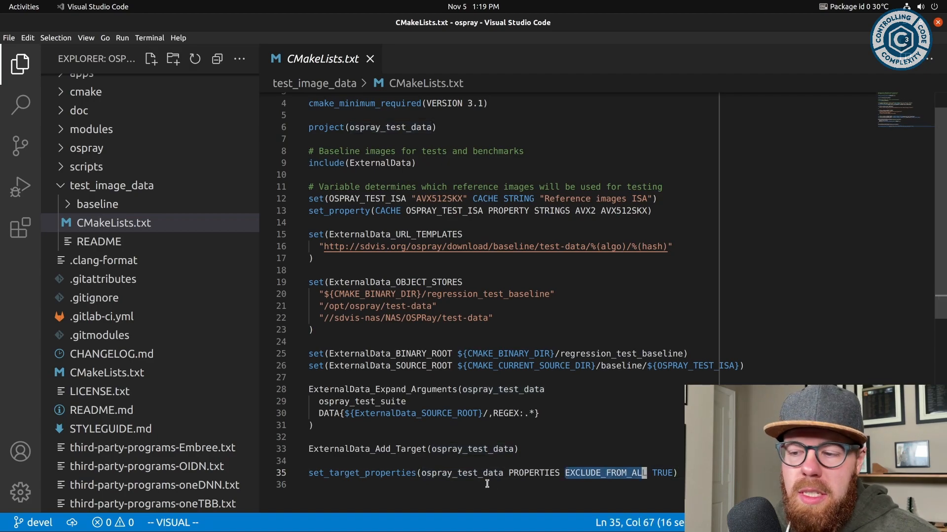